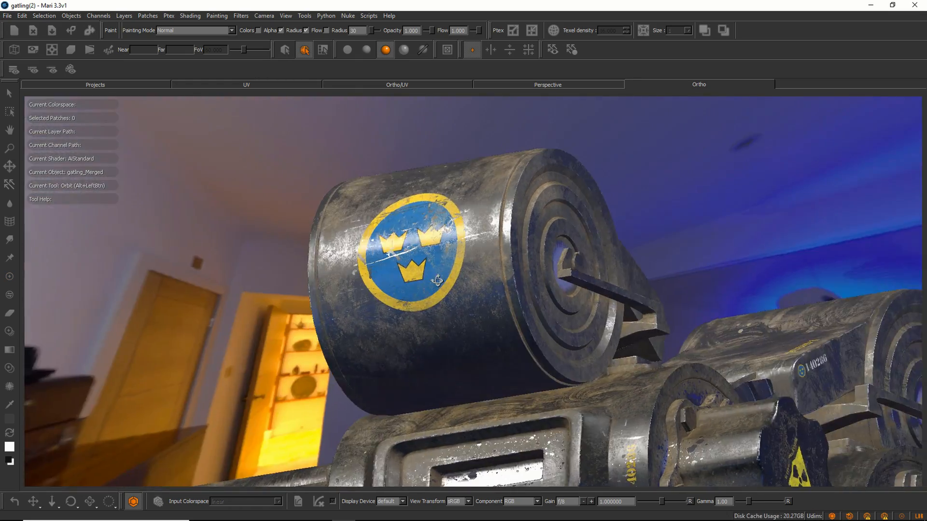
# Orbit the gatling model and open the Node Graph palette showing the gatling_Merged network
pyautogui.moveTo(437, 281); pyautogui.dragTo(488, 352)
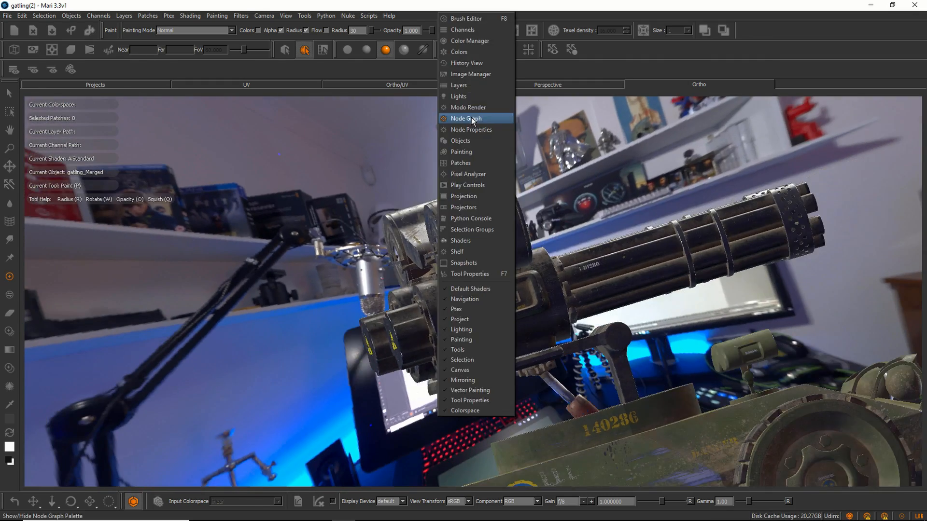
pyautogui.click(466, 118)
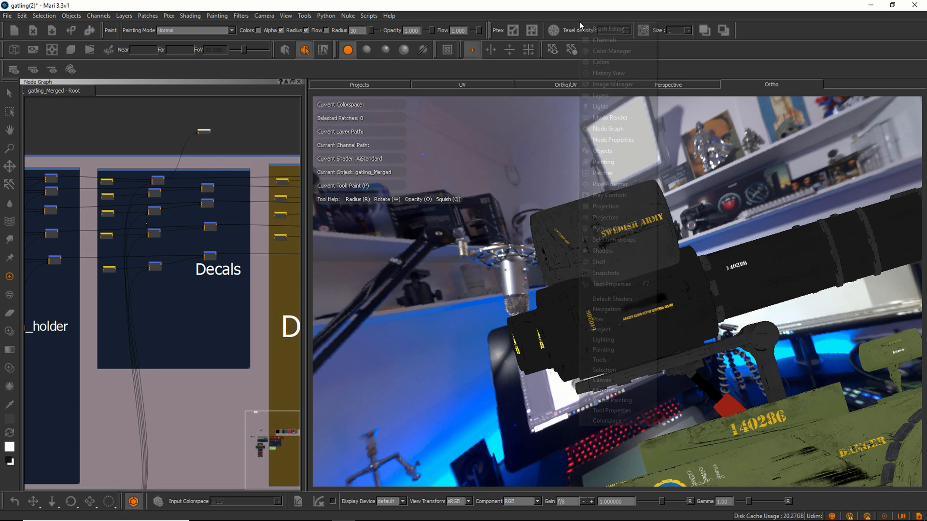
pyautogui.moveTo(601, 106)
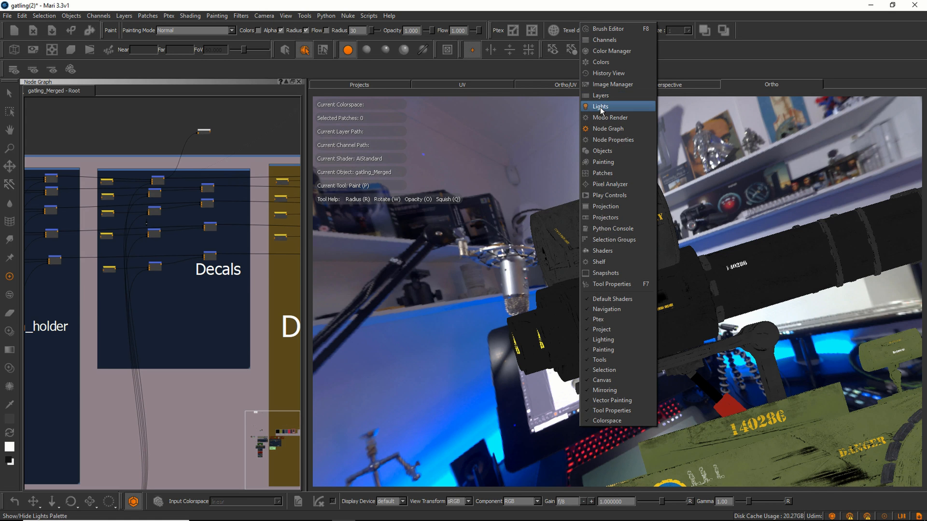
# Enable the Node Properties palette to show the Merge 81 and Merge 136 settings
pyautogui.click(601, 106)
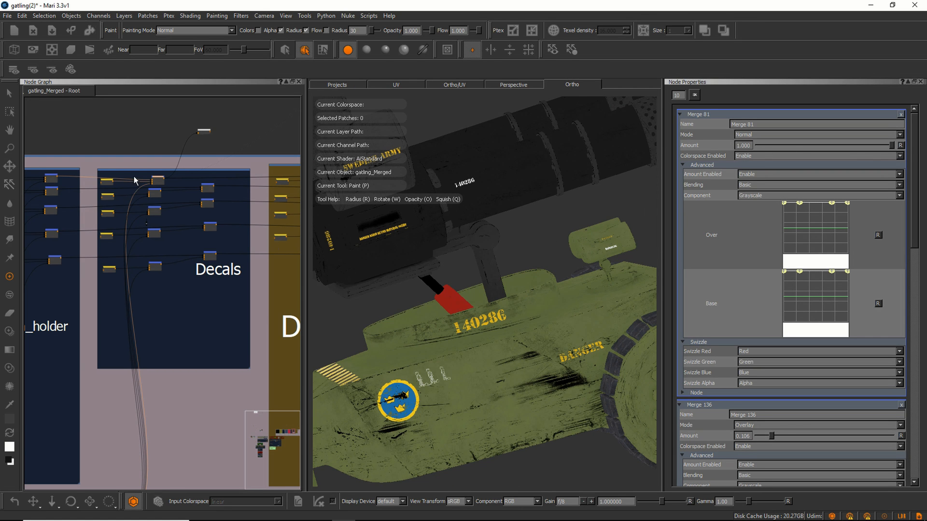
pyautogui.moveTo(196, 177)
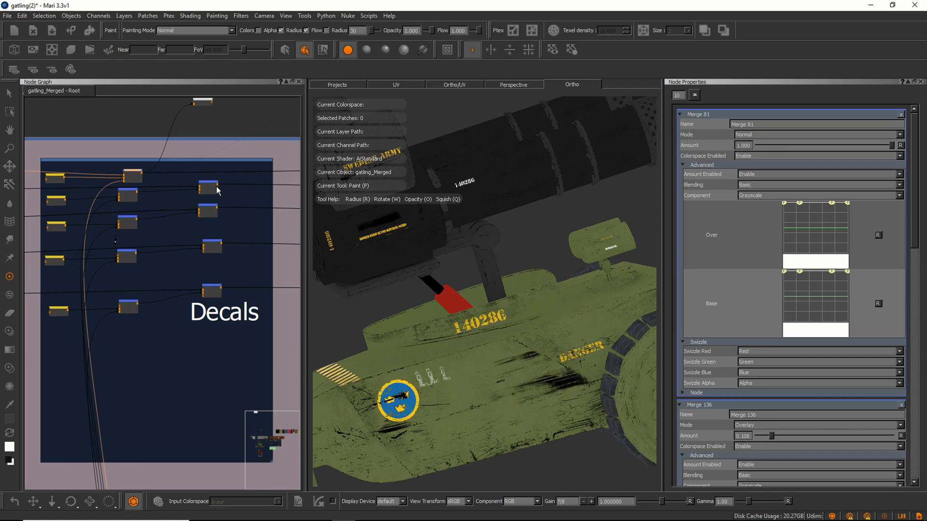
pyautogui.moveTo(224, 254)
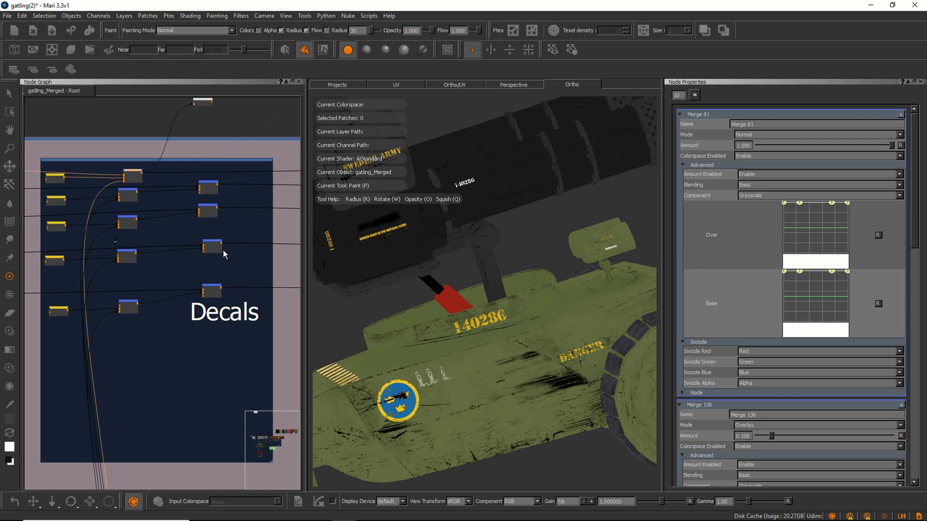
pyautogui.moveTo(181, 263)
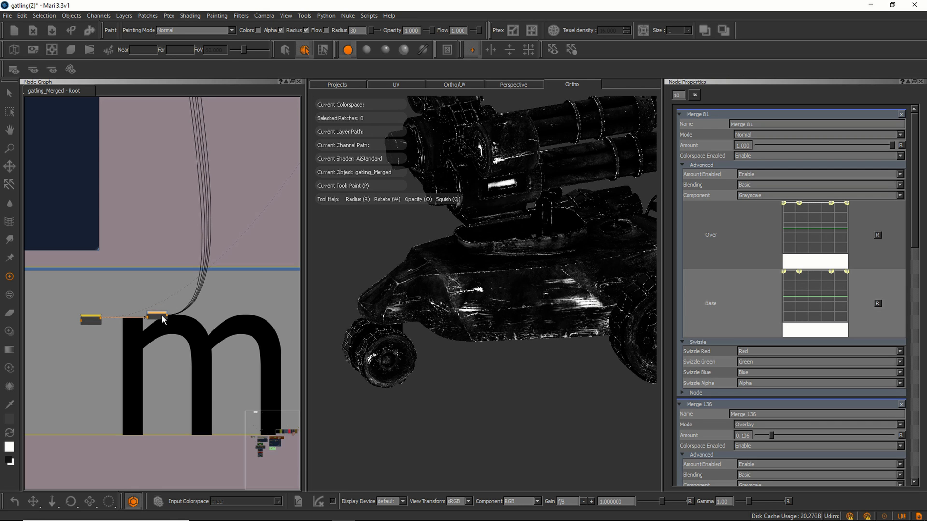
# Switch the viewport back to the full-colour weathered roundel decal material
pyautogui.click(155, 316)
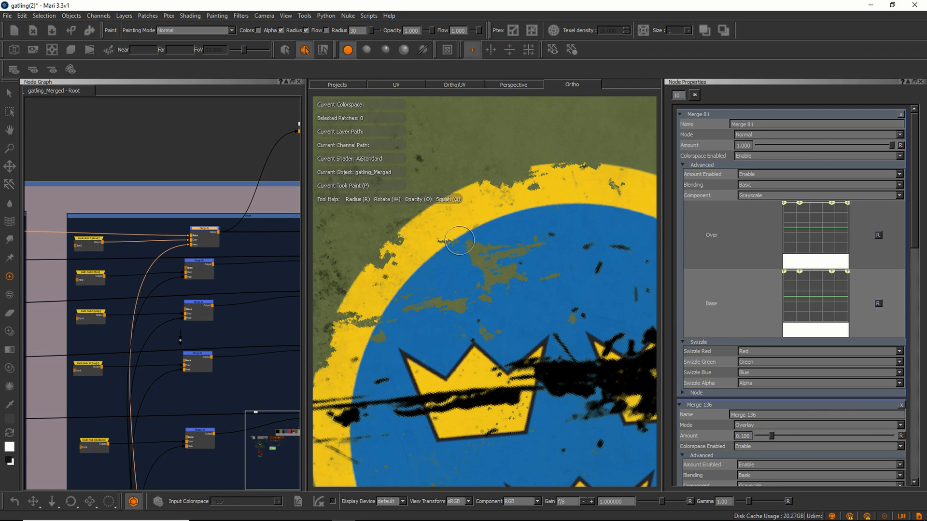
pyautogui.moveTo(521, 242)
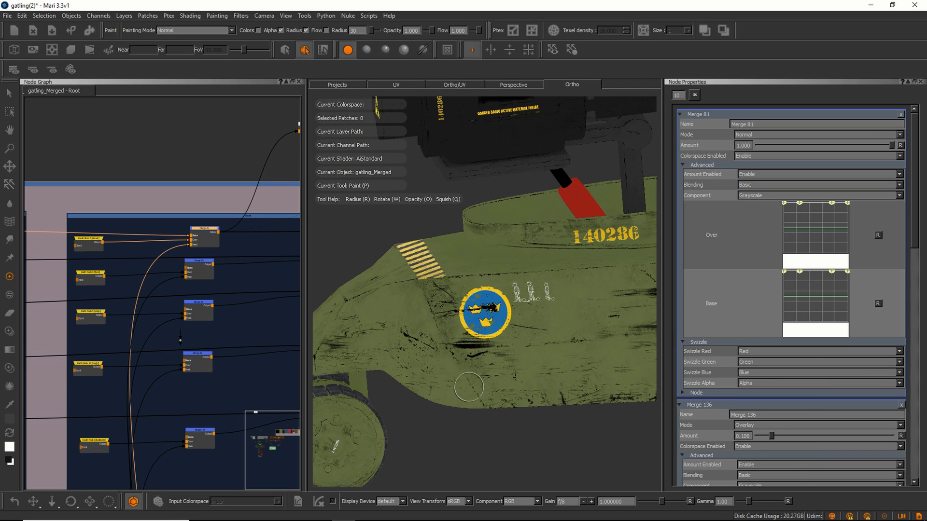
pyautogui.moveTo(221, 395)
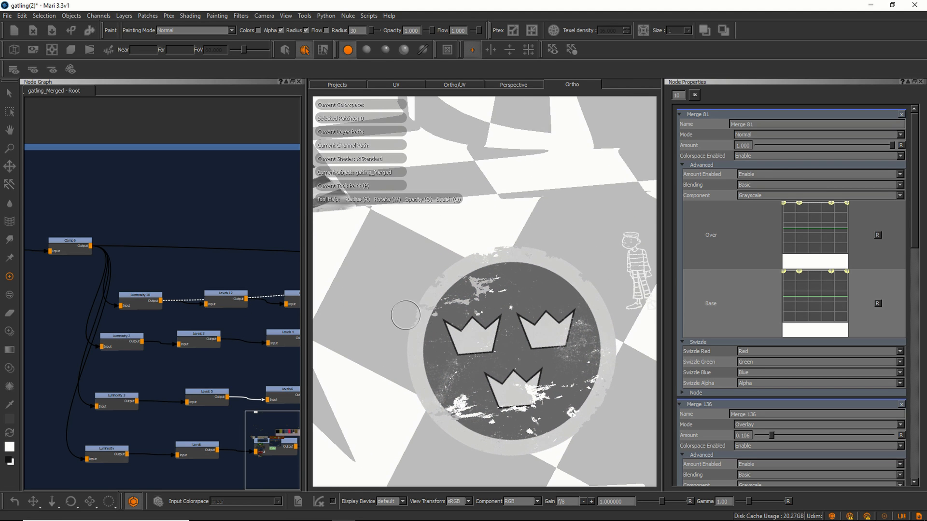
# Feed the Clamp node's output into a new Luminosity node
pyautogui.click(227, 294)
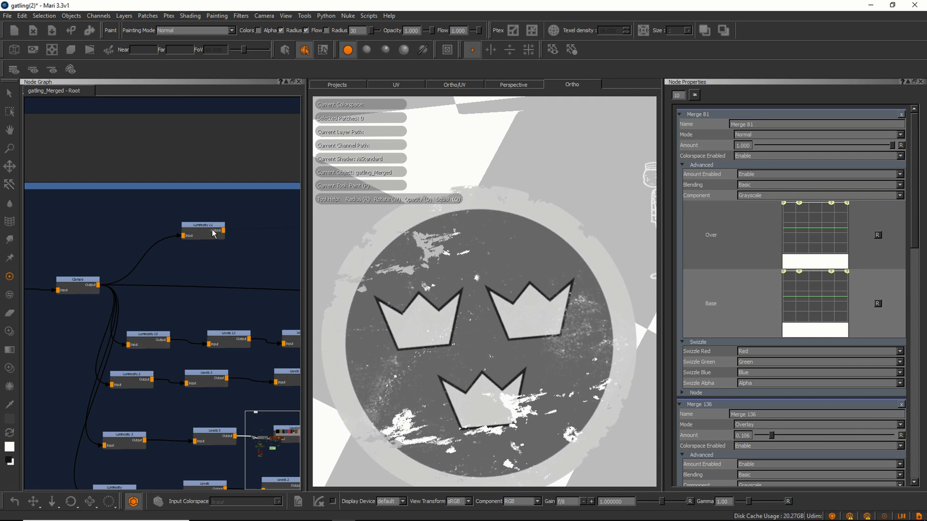
# Chain the Luminosity node into two Levels nodes and view the levelled grunge output
pyautogui.moveTo(203, 231); pyautogui.dragTo(176, 236)
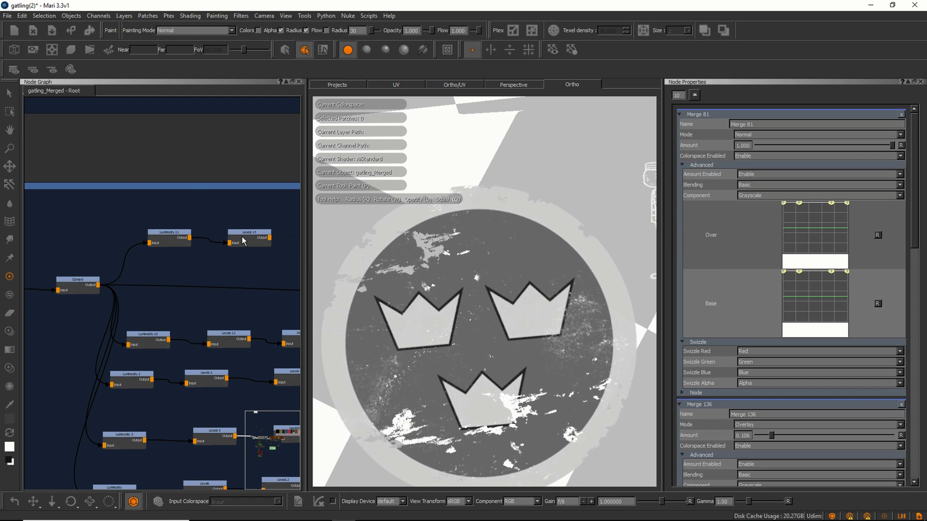
pyautogui.click(248, 232)
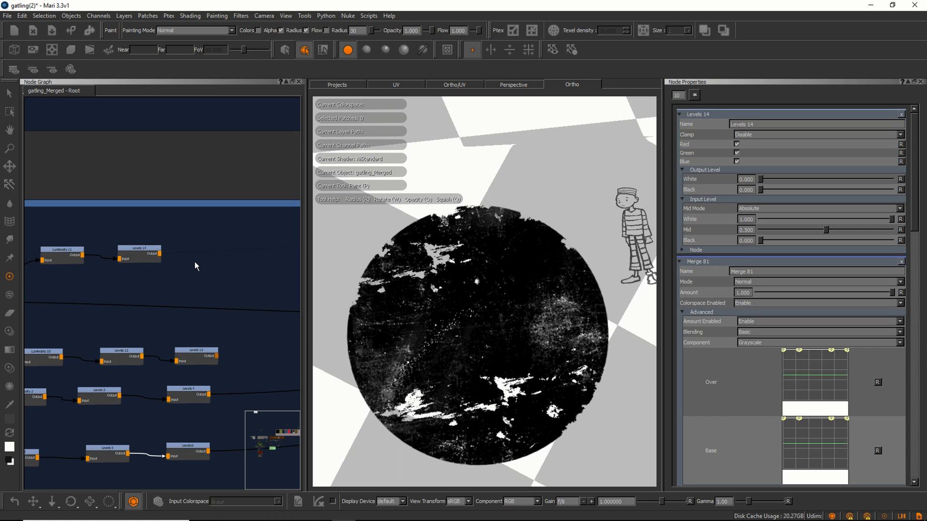
pyautogui.rightClick(195, 266)
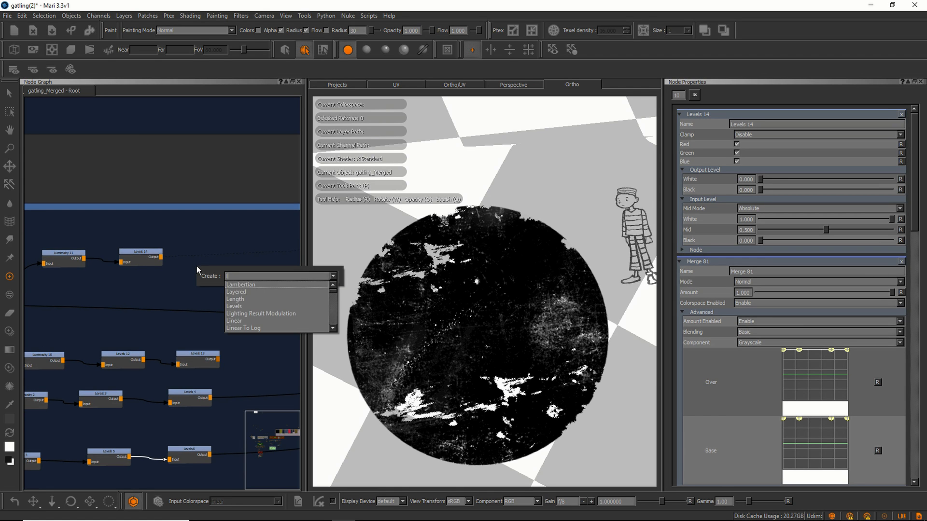
pyautogui.click(234, 306)
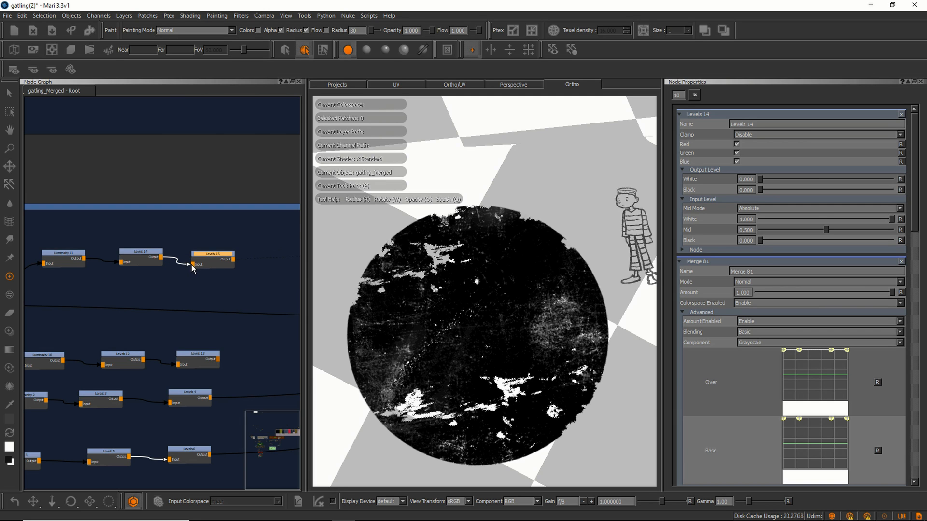
pyautogui.click(212, 258)
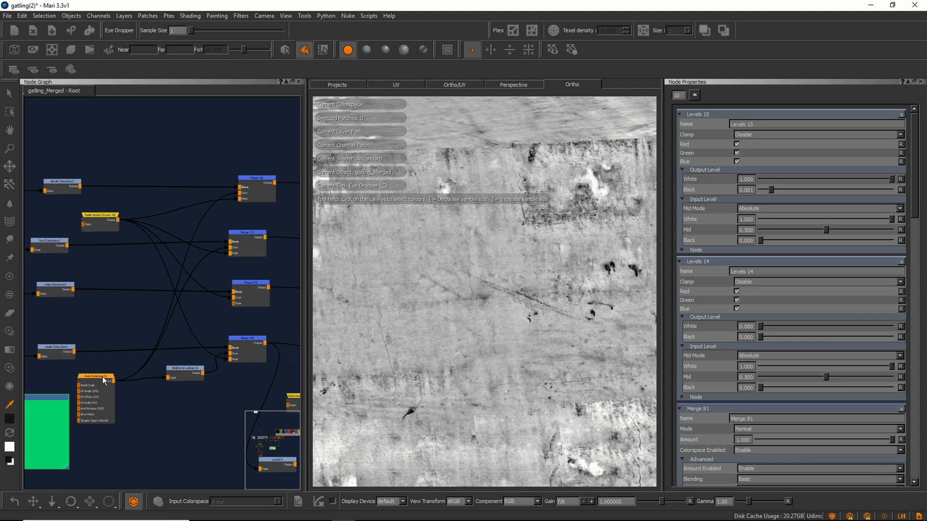
pyautogui.click(257, 178)
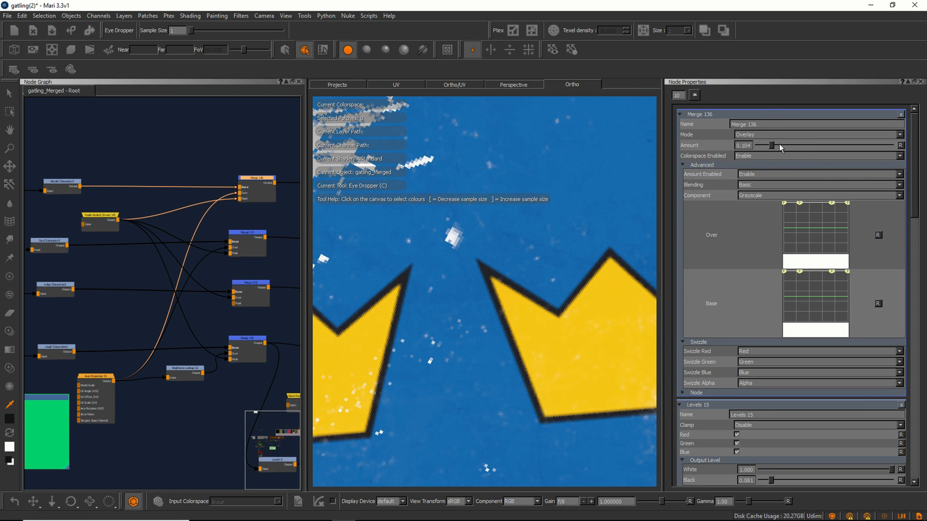
# Adjust Merge 136's overlay Amount slider, settling the grunge at about half strength
pyautogui.moveTo(769, 145); pyautogui.dragTo(804, 146)
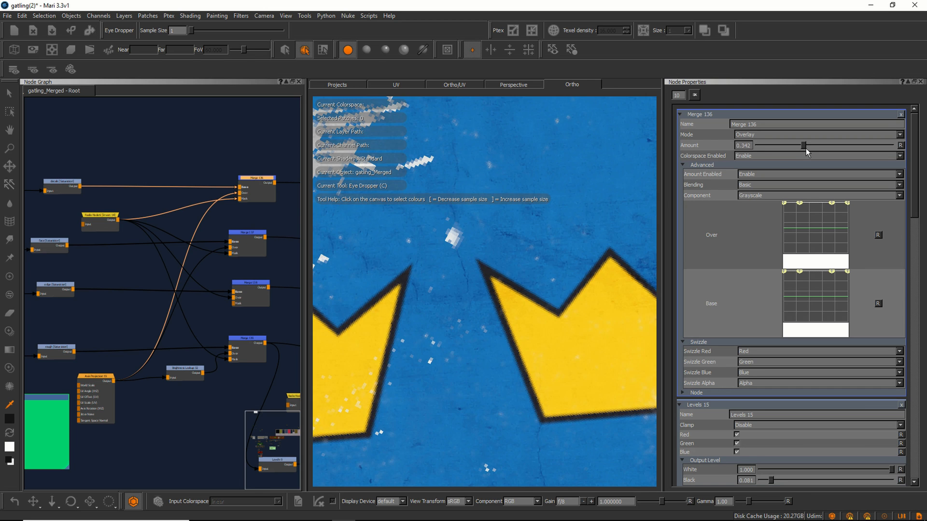
pyautogui.moveTo(804, 146); pyautogui.dragTo(826, 146)
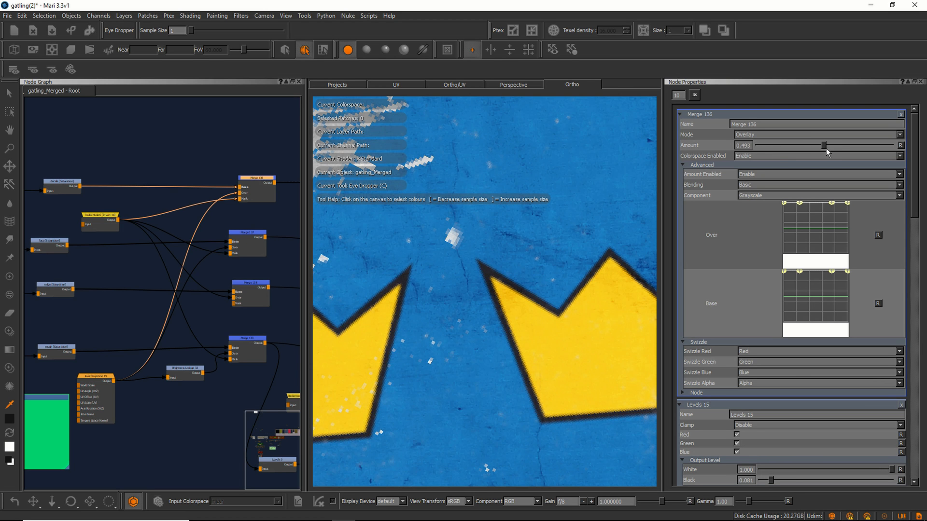
pyautogui.moveTo(825, 146); pyautogui.dragTo(769, 145)
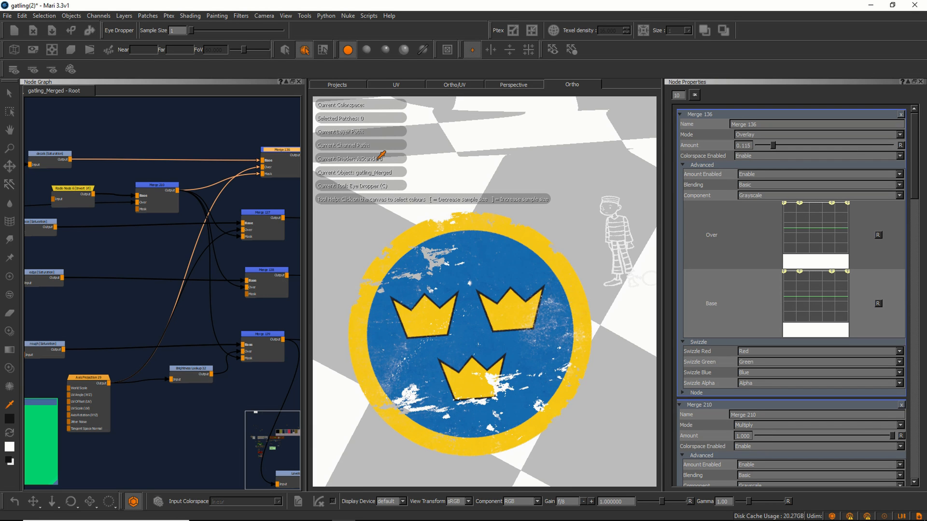
# Drag Merge 136's Amount slider to a low value for a subtle grunge overlay
pyautogui.moveTo(769, 145); pyautogui.dragTo(866, 145)
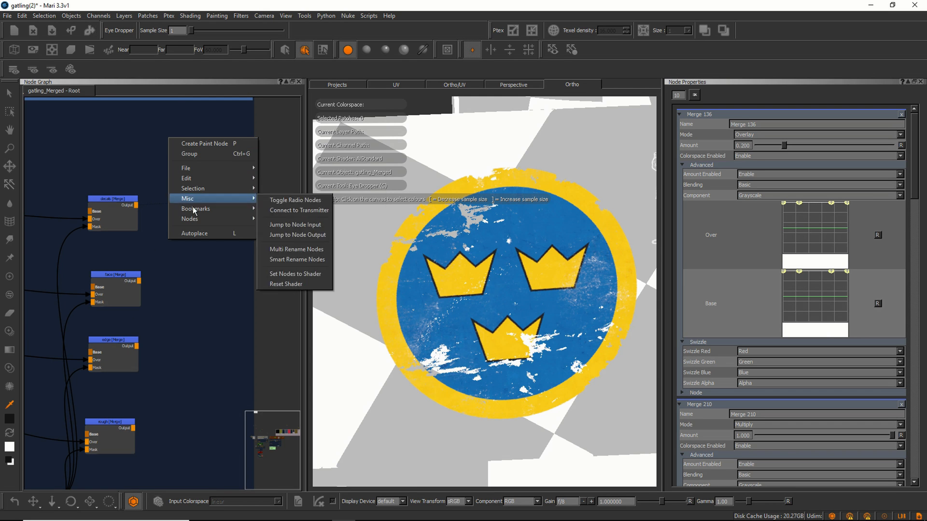
pyautogui.moveTo(295, 200)
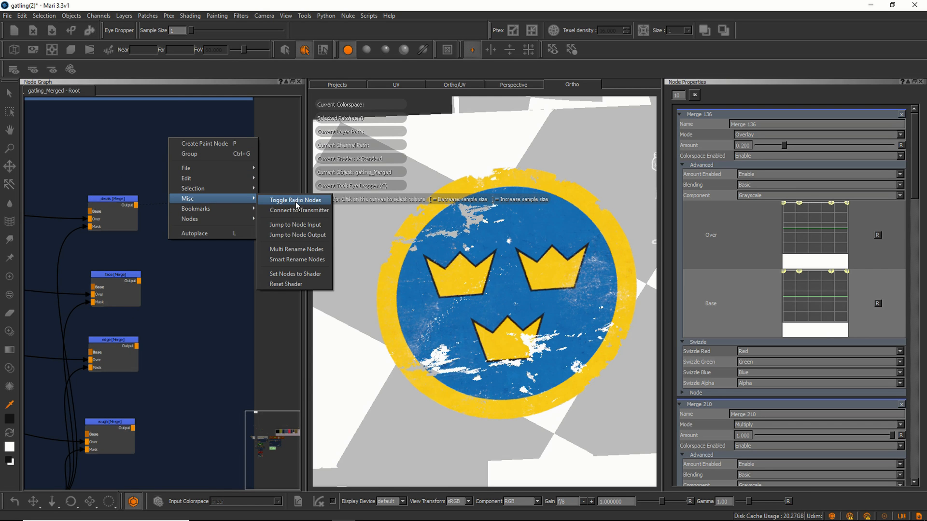
# Toggle Radio Nodes so the graph displays compact unlabeled node blocks
pyautogui.click(294, 200)
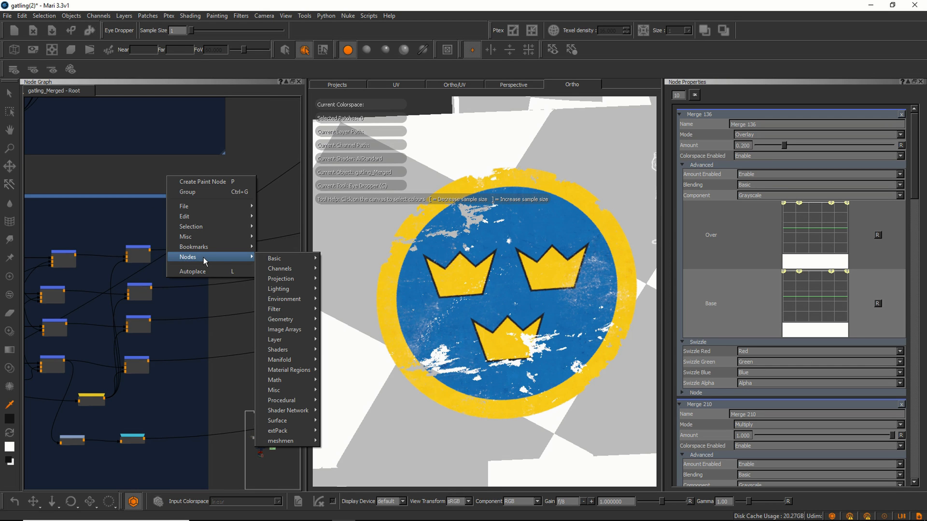
pyautogui.moveTo(205, 263)
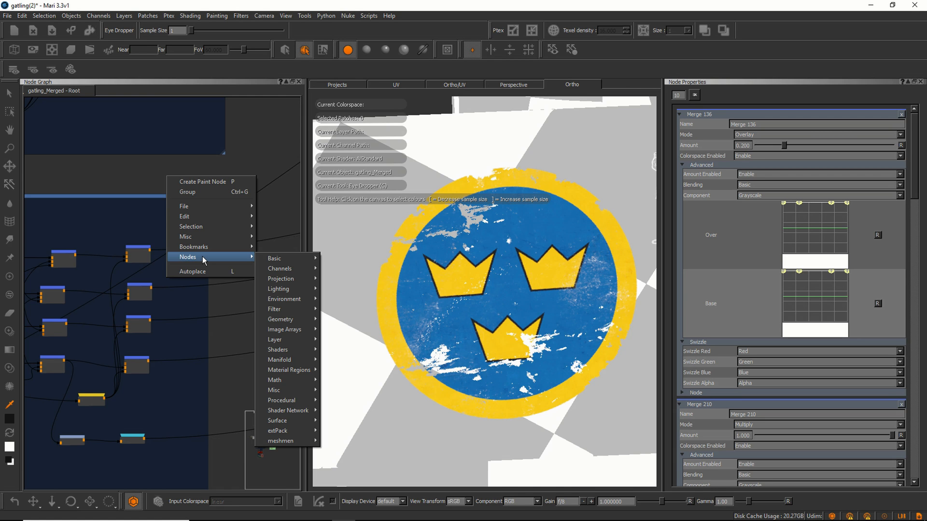
pyautogui.moveTo(187, 245)
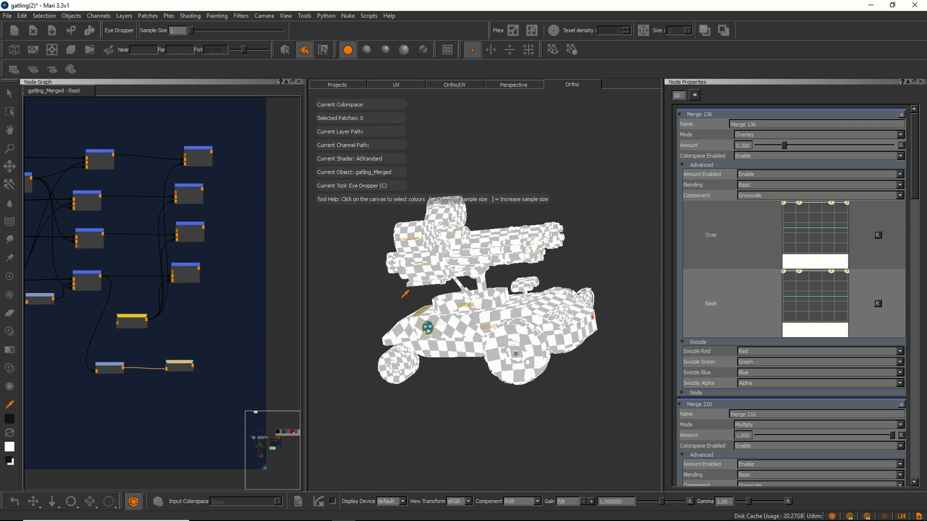
# Open the Lights palette, show the full AIStandard shader, and orbit close to the barrels
pyautogui.click(285, 16)
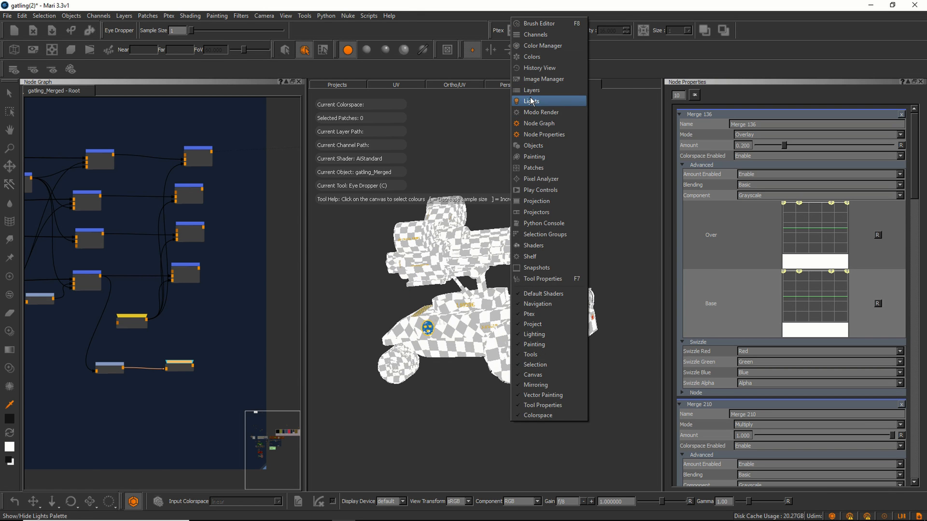
pyautogui.click(531, 101)
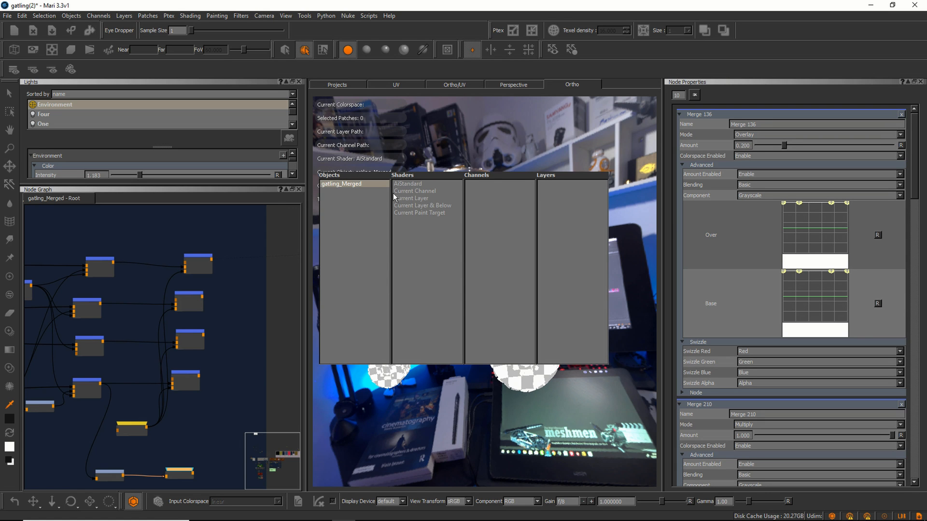
pyautogui.click(415, 190)
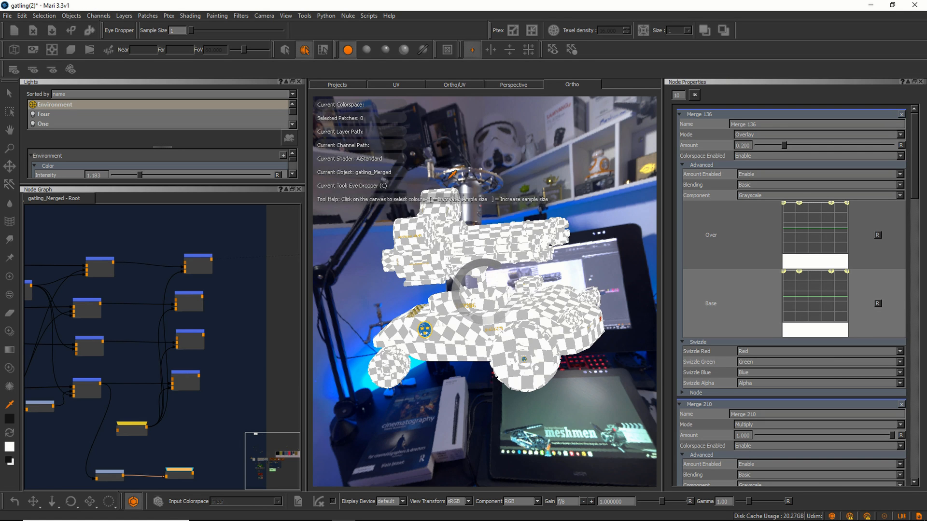
pyautogui.moveTo(452, 174)
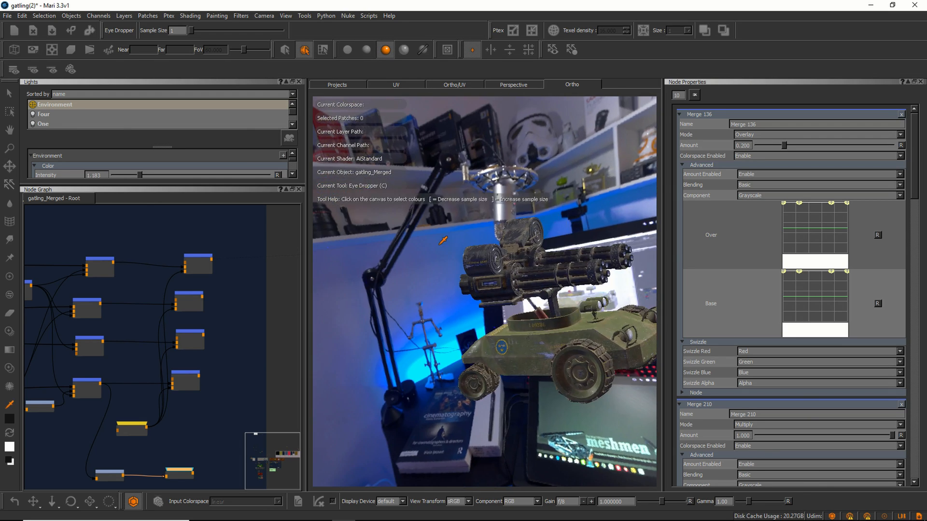
pyautogui.moveTo(443, 240); pyautogui.dragTo(514, 256)
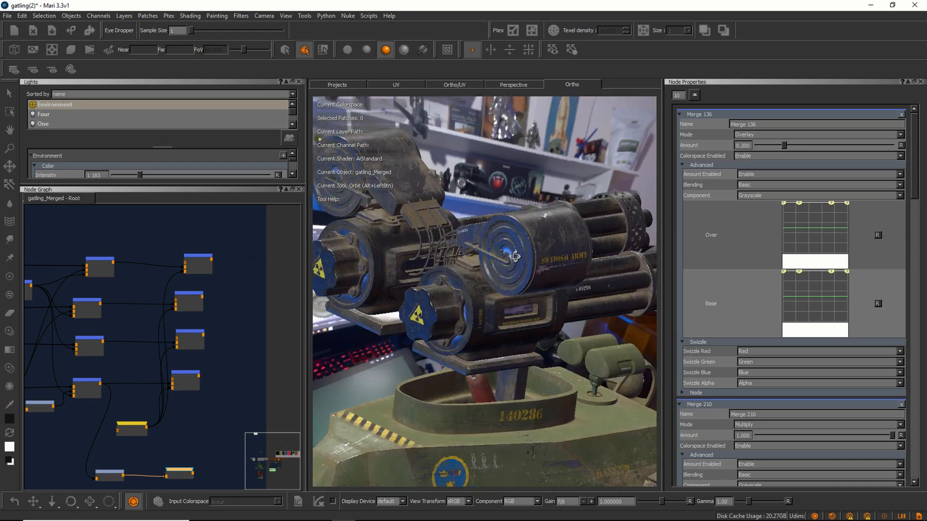